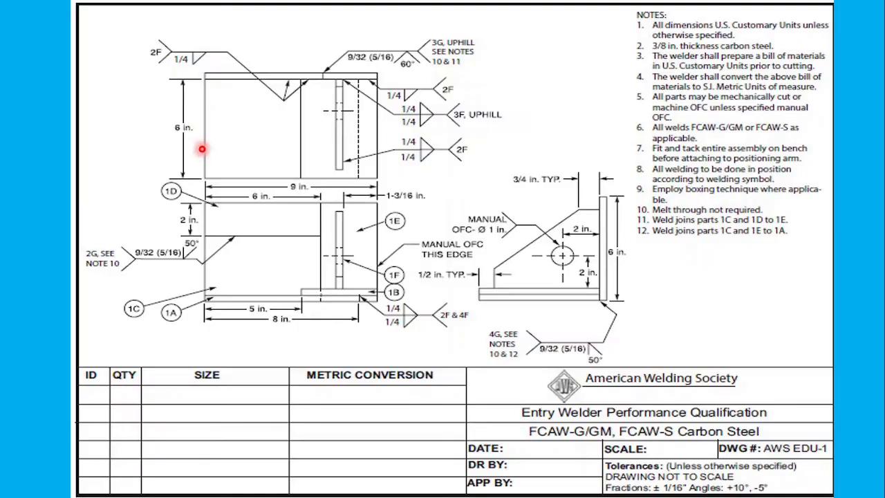
mouse_move(376, 164)
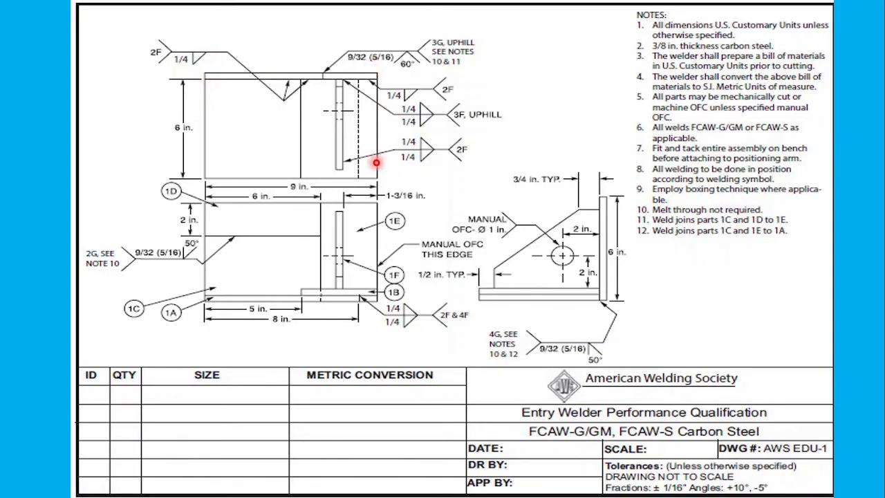
mouse_move(238, 177)
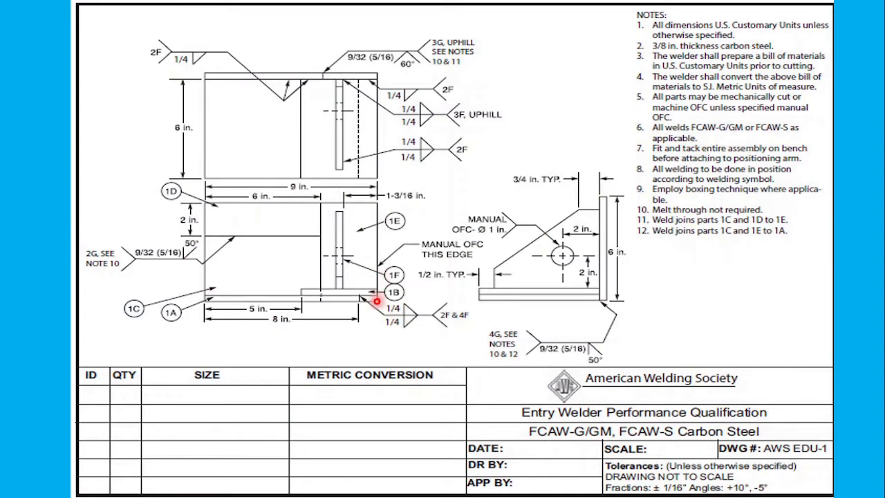
mouse_move(194, 296)
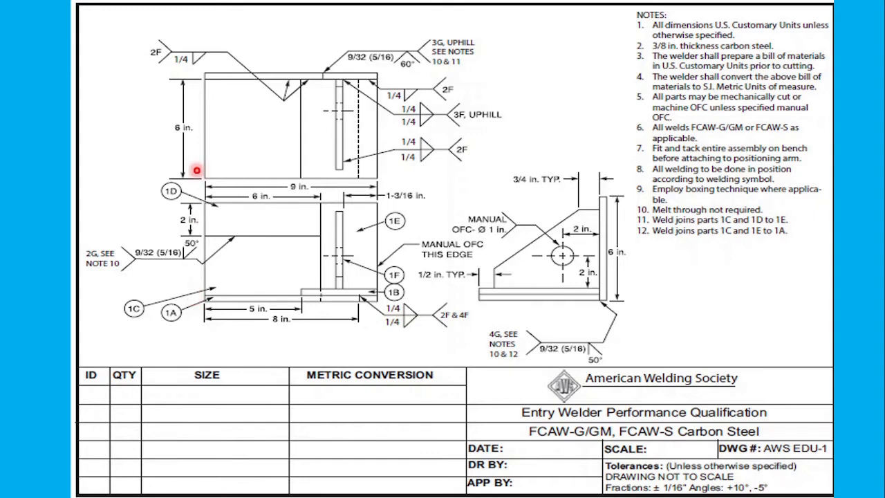
mouse_move(279, 180)
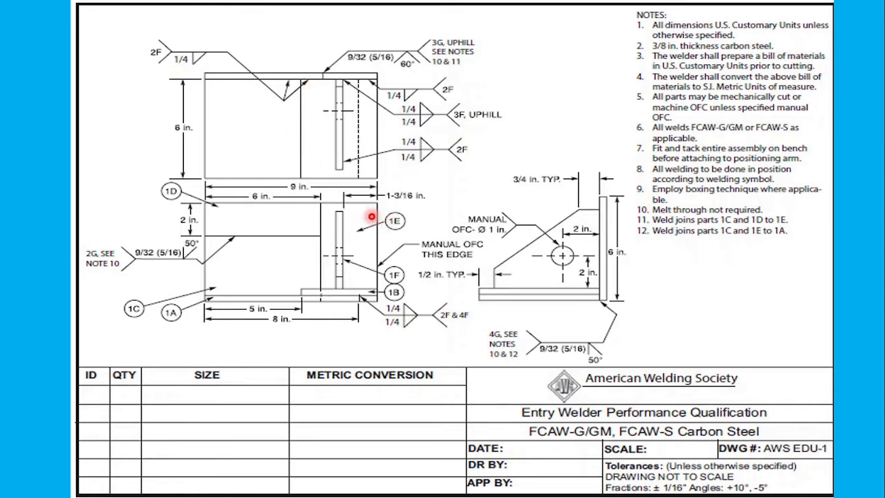
mouse_move(371, 202)
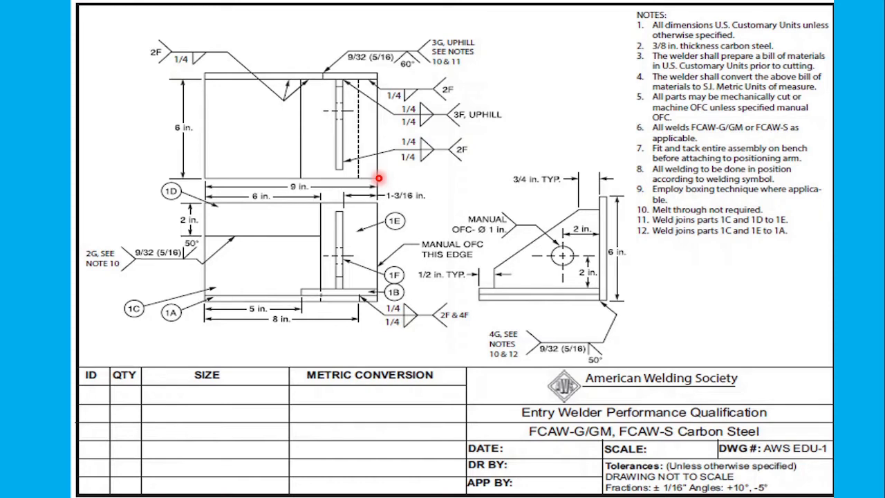
mouse_move(304, 231)
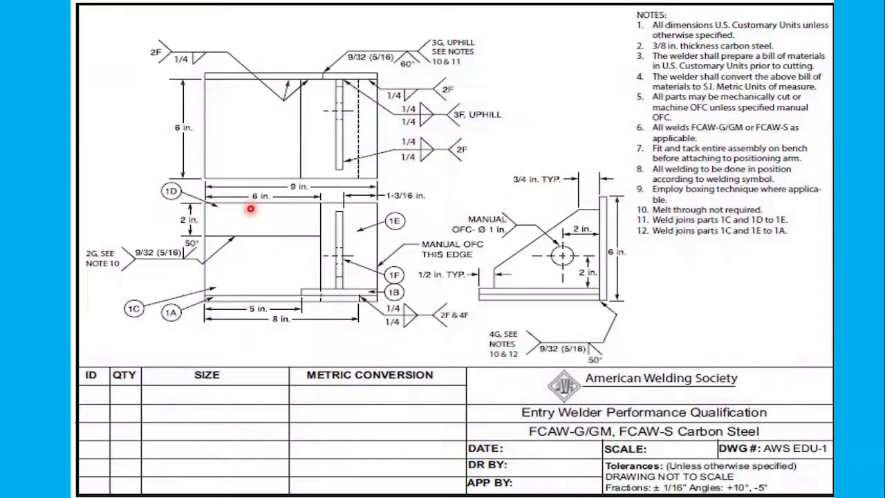
mouse_move(368, 289)
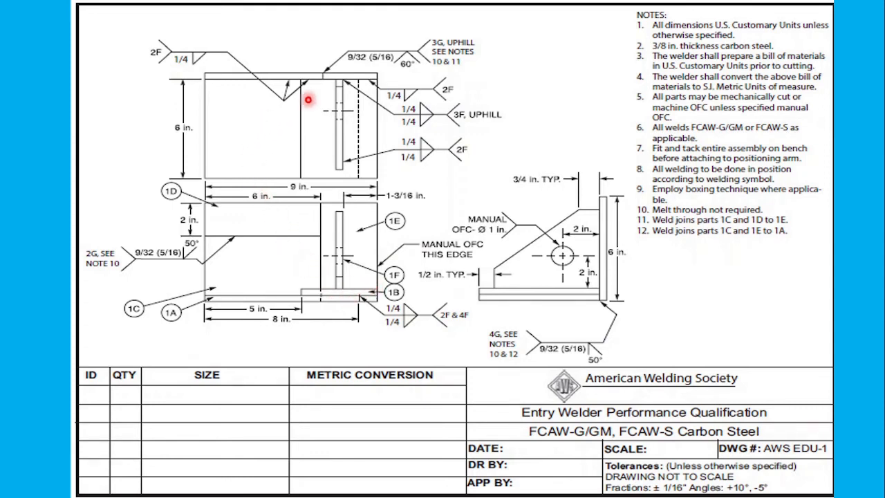
mouse_move(243, 113)
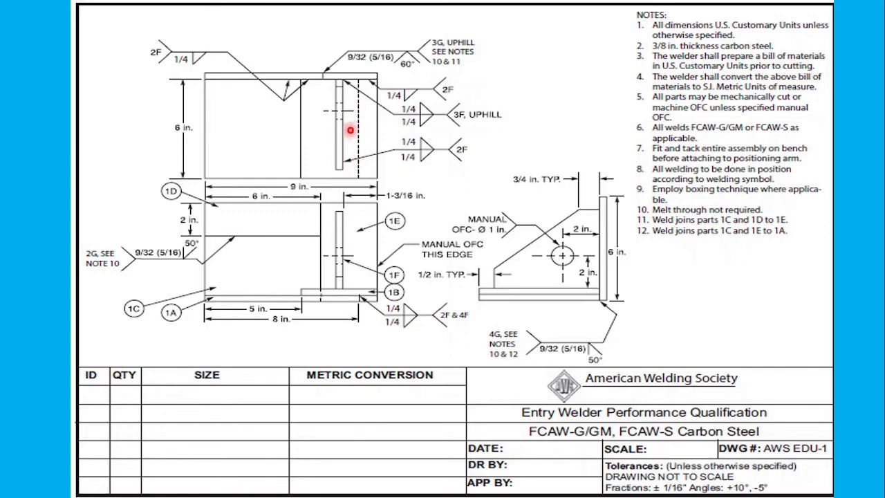
mouse_move(349, 246)
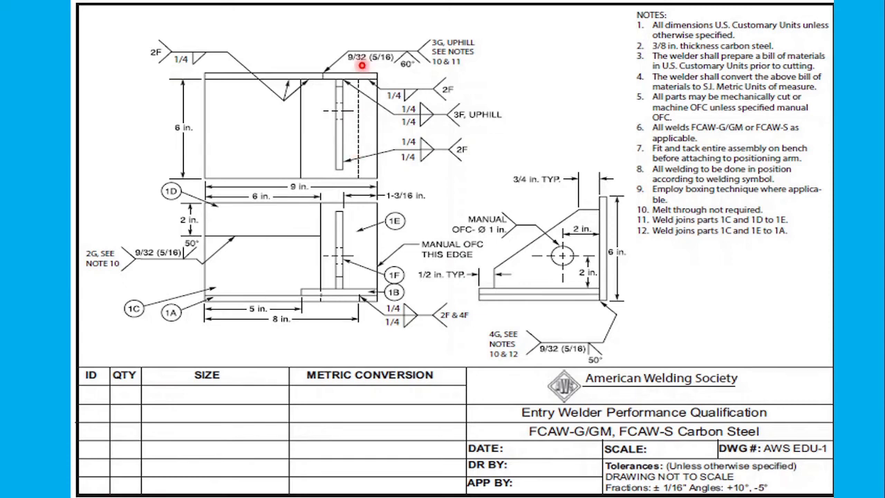
mouse_move(355, 300)
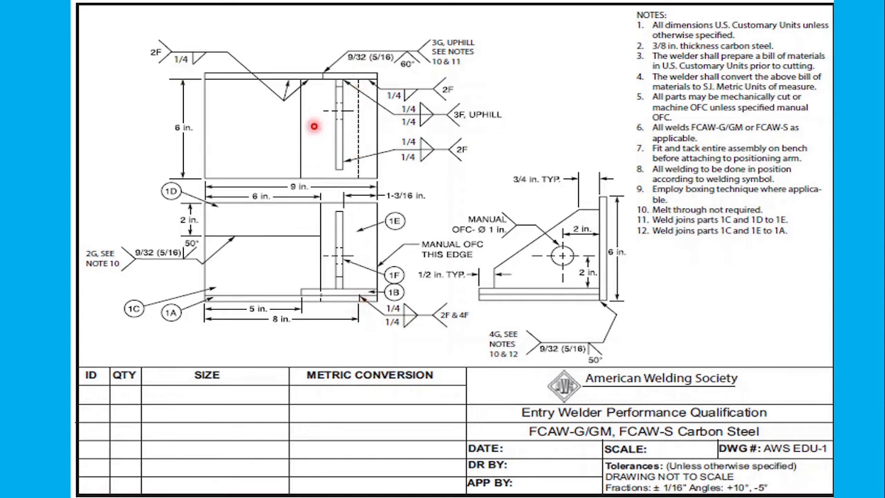
mouse_move(362, 304)
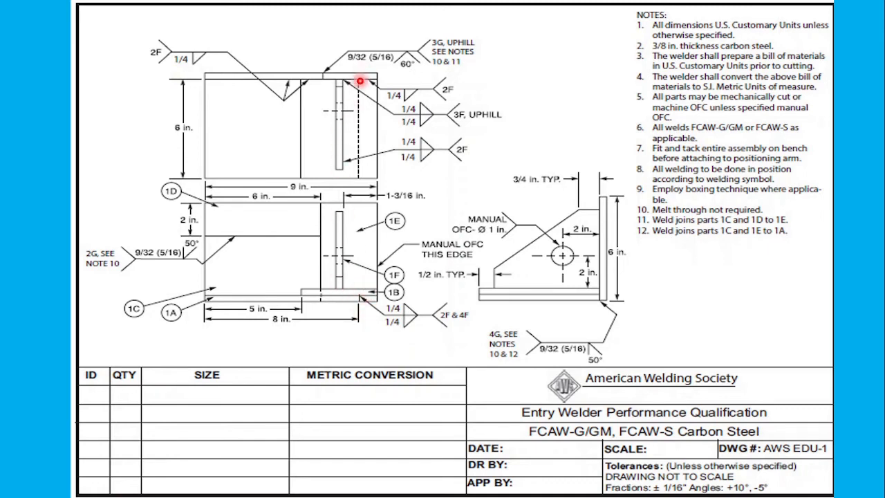
mouse_move(360, 161)
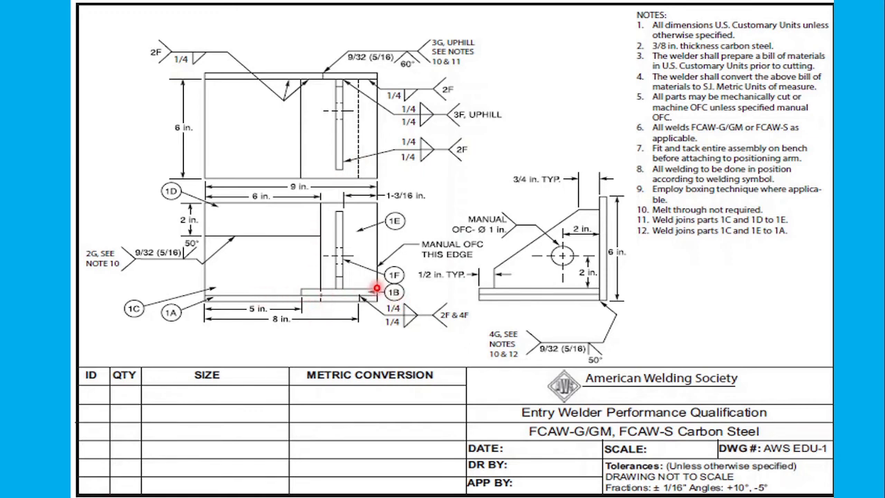
mouse_move(359, 300)
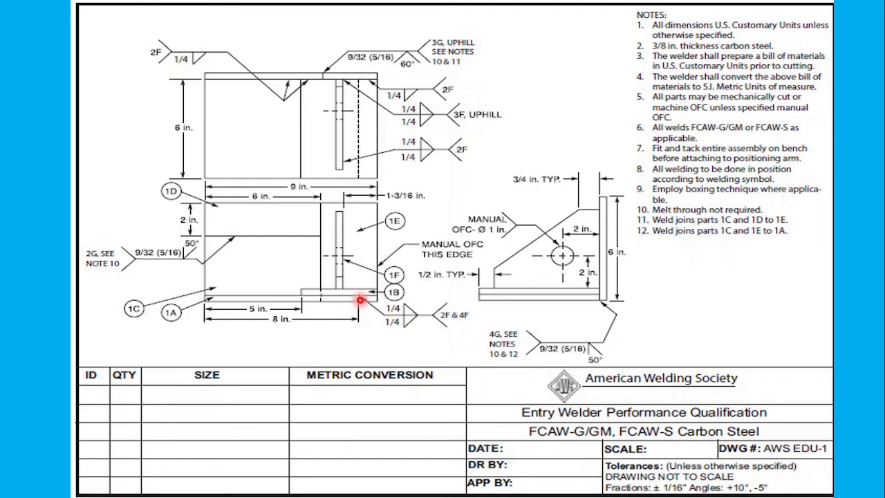
mouse_move(331, 94)
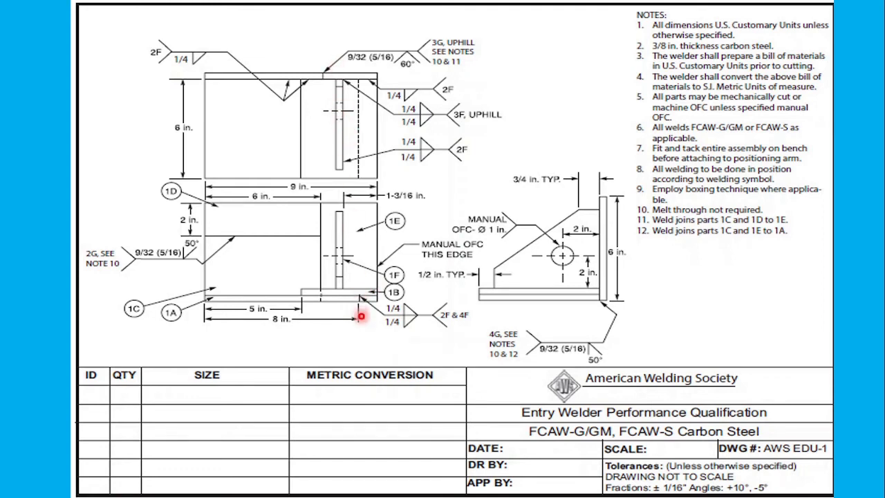
mouse_move(360, 301)
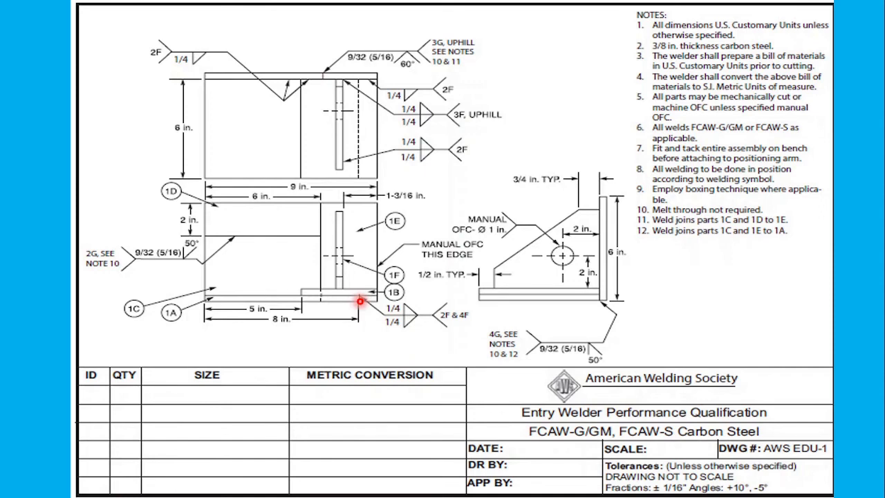
mouse_move(349, 83)
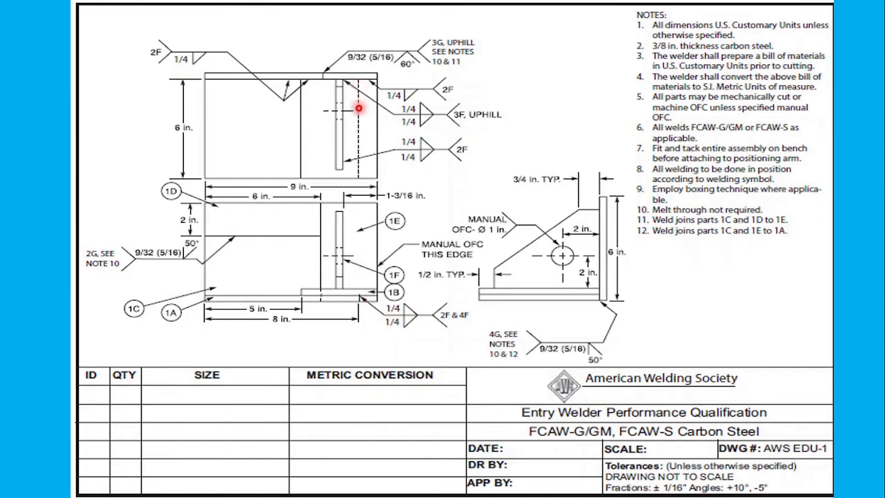
mouse_move(360, 144)
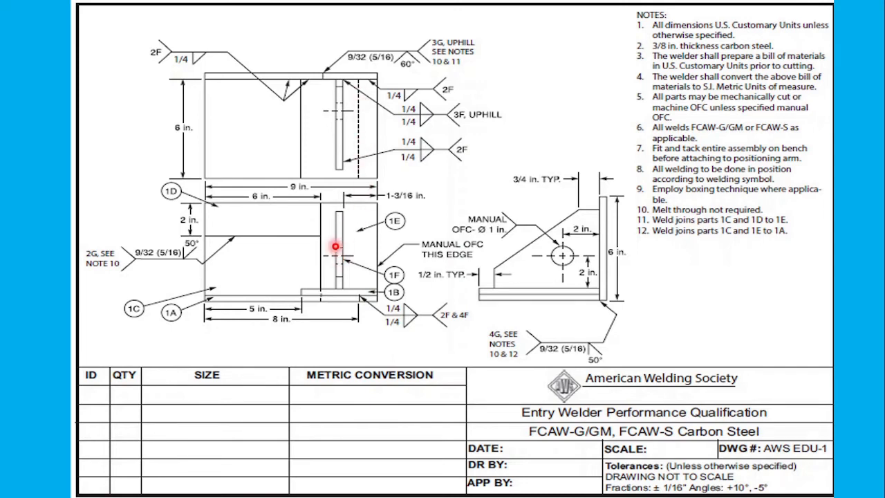
mouse_move(567, 254)
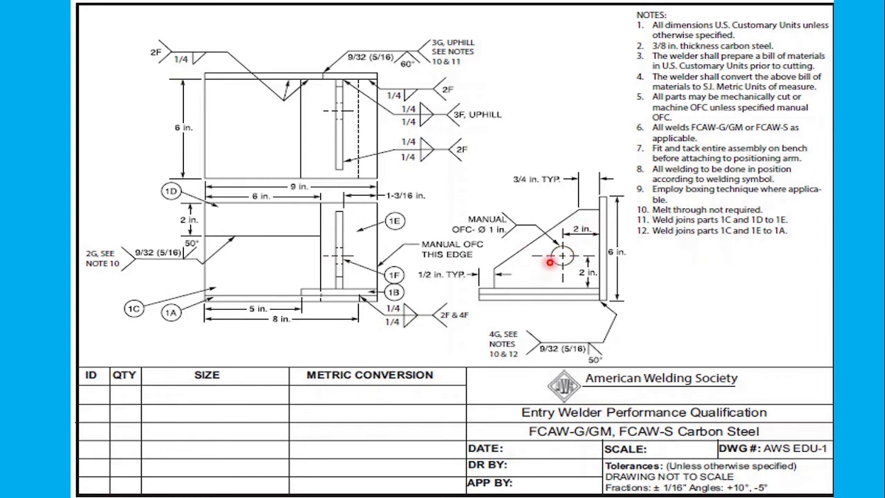
mouse_move(335, 256)
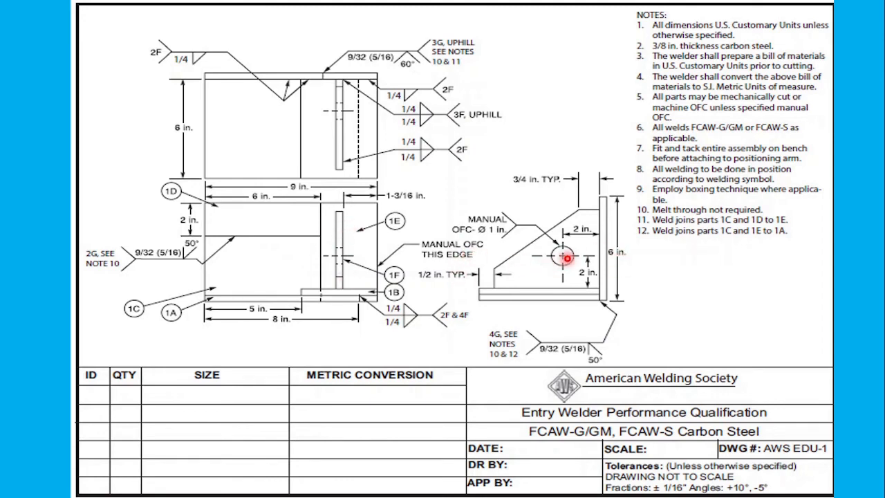
mouse_move(565, 249)
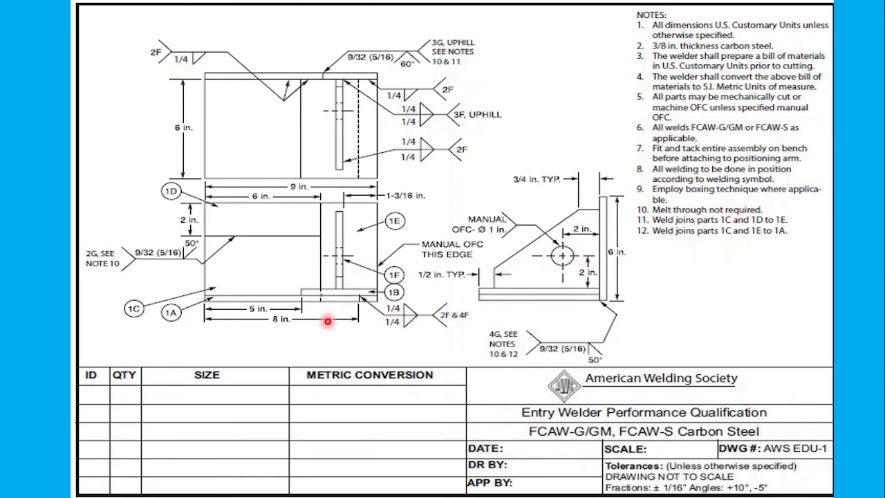
mouse_move(386, 247)
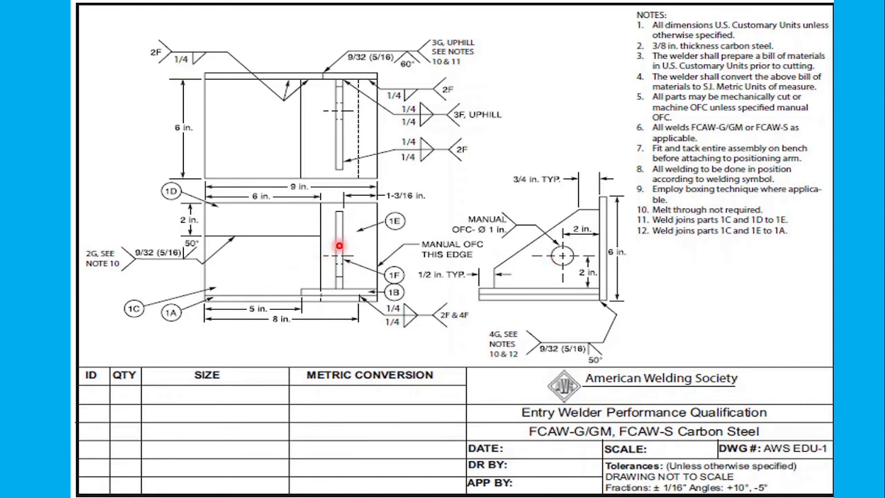
mouse_move(343, 246)
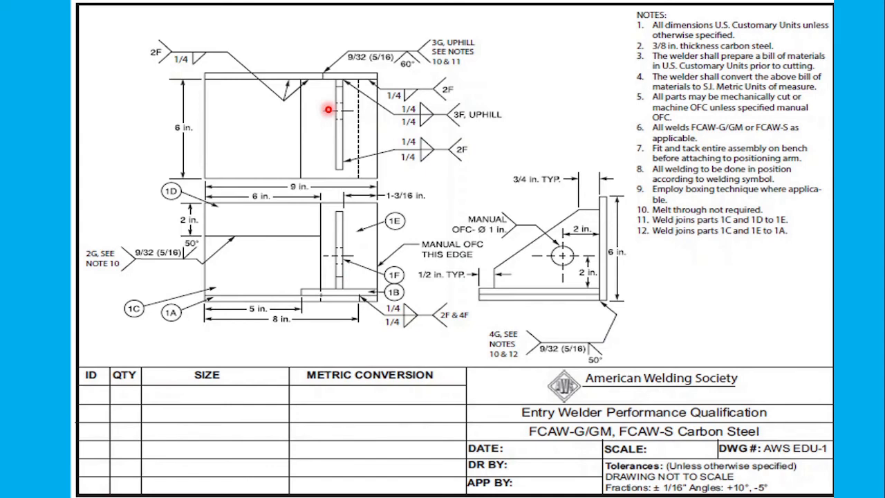
mouse_move(586, 258)
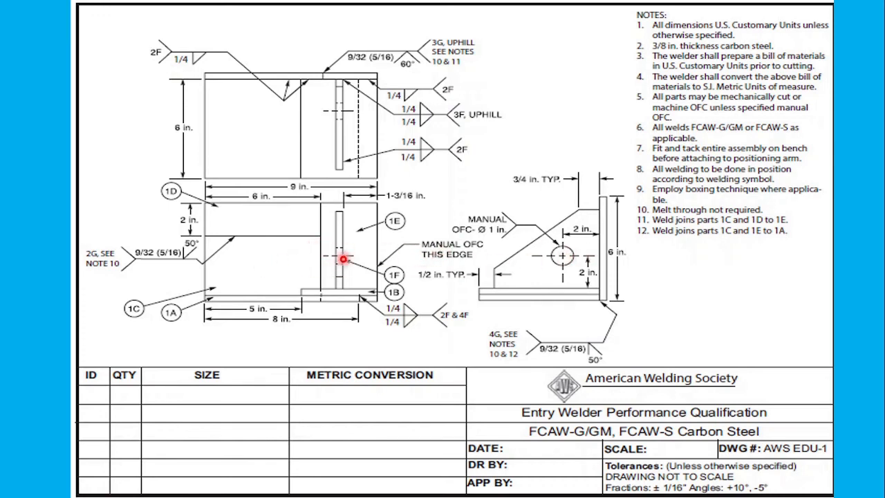
mouse_move(334, 246)
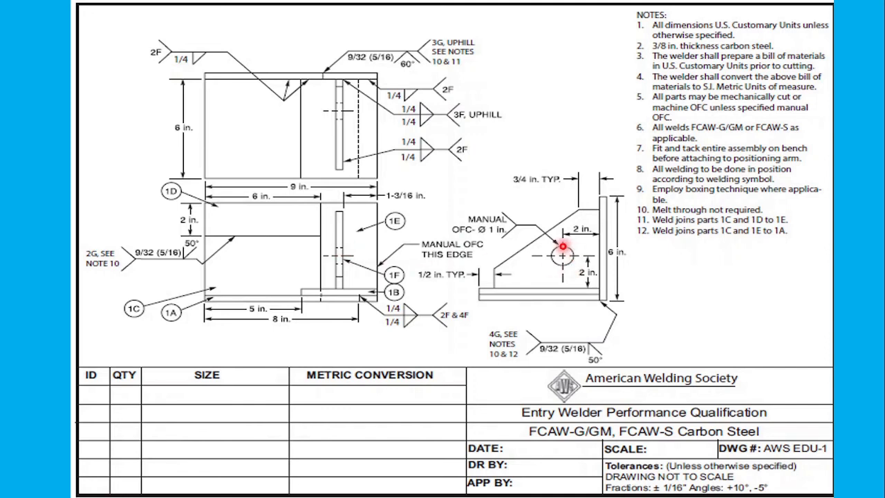
mouse_move(338, 266)
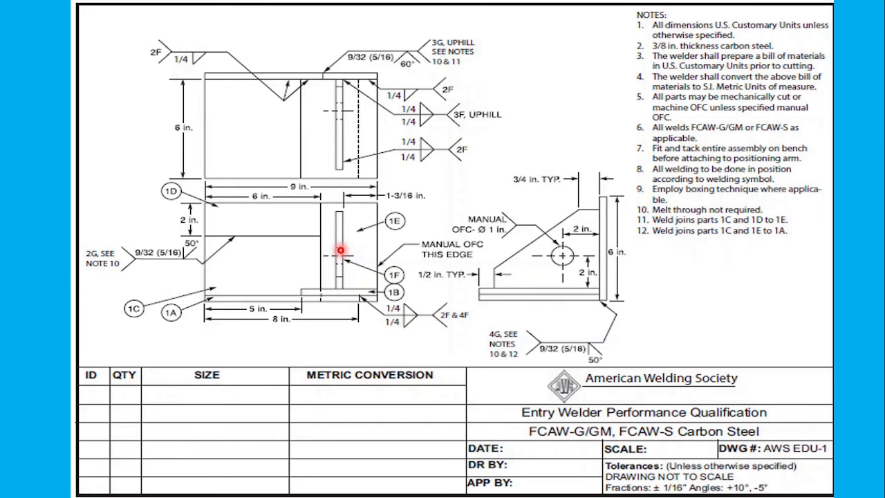
mouse_move(317, 259)
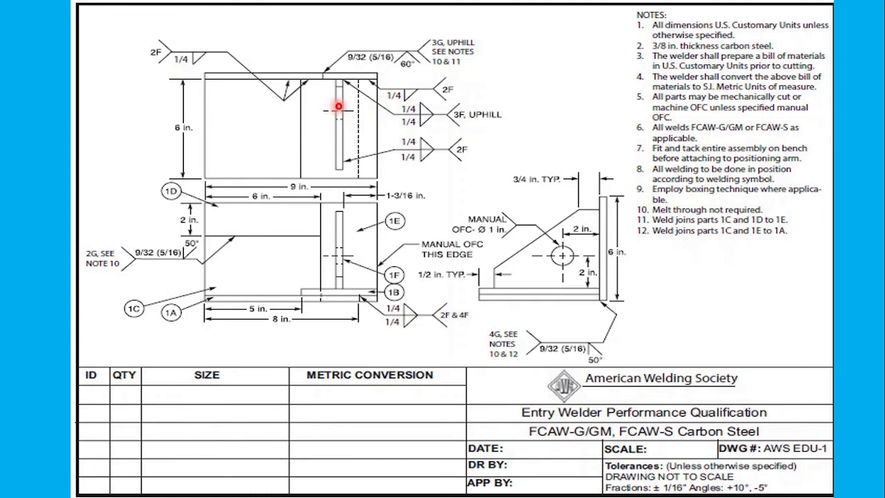
mouse_move(361, 84)
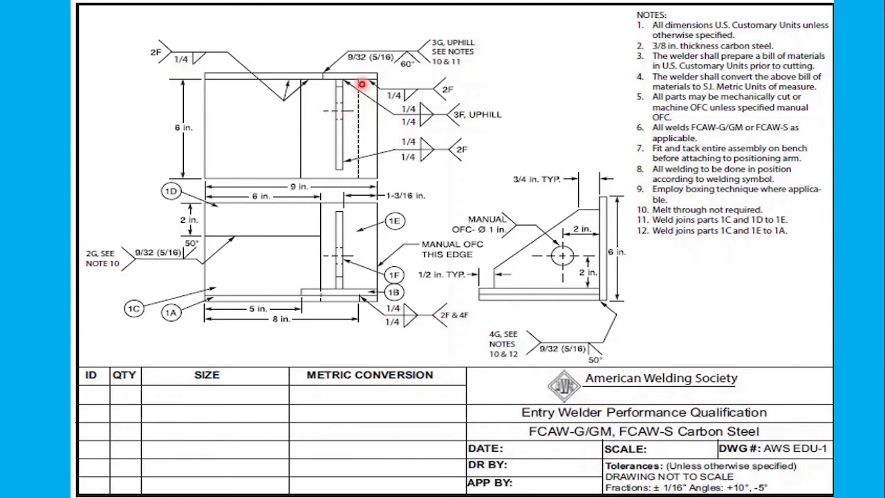
mouse_move(354, 172)
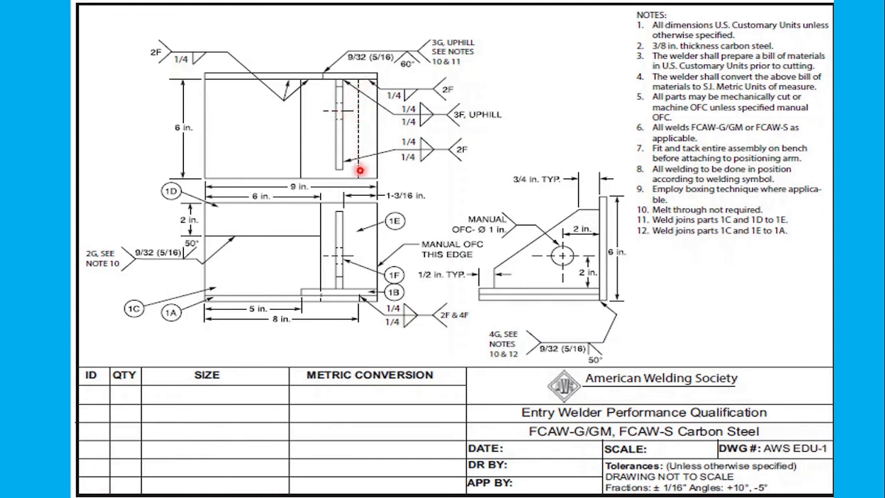
mouse_move(358, 305)
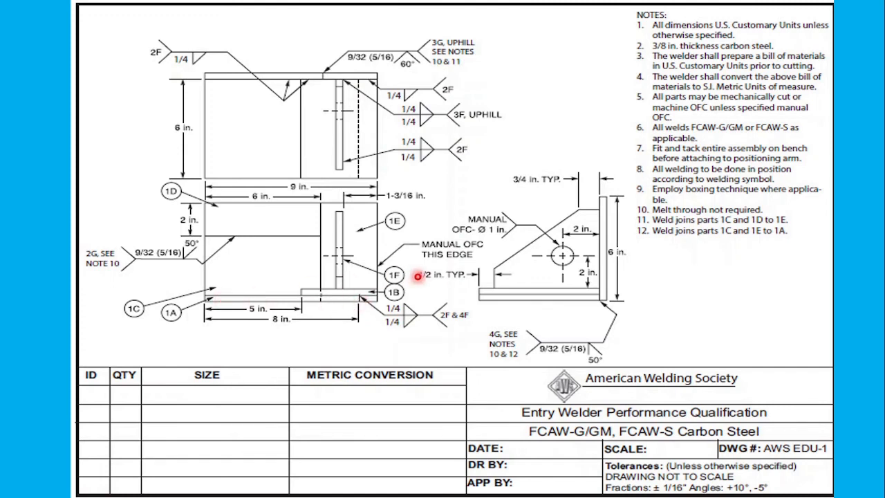
mouse_move(357, 300)
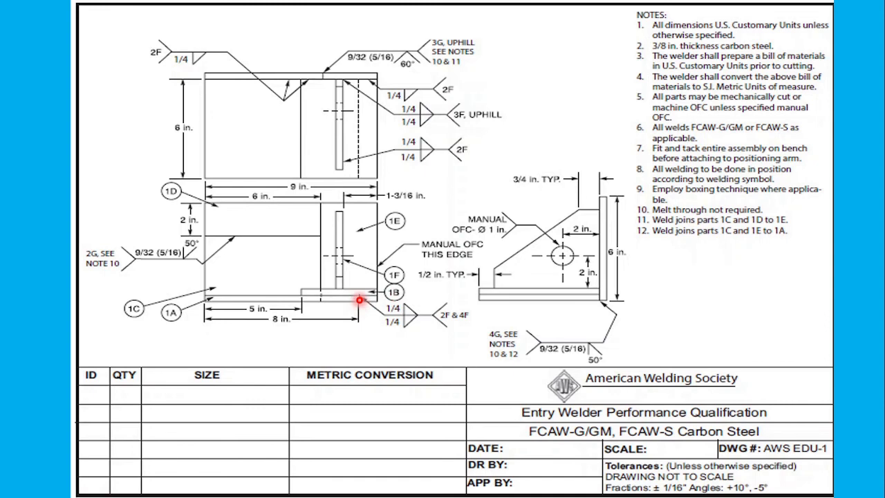